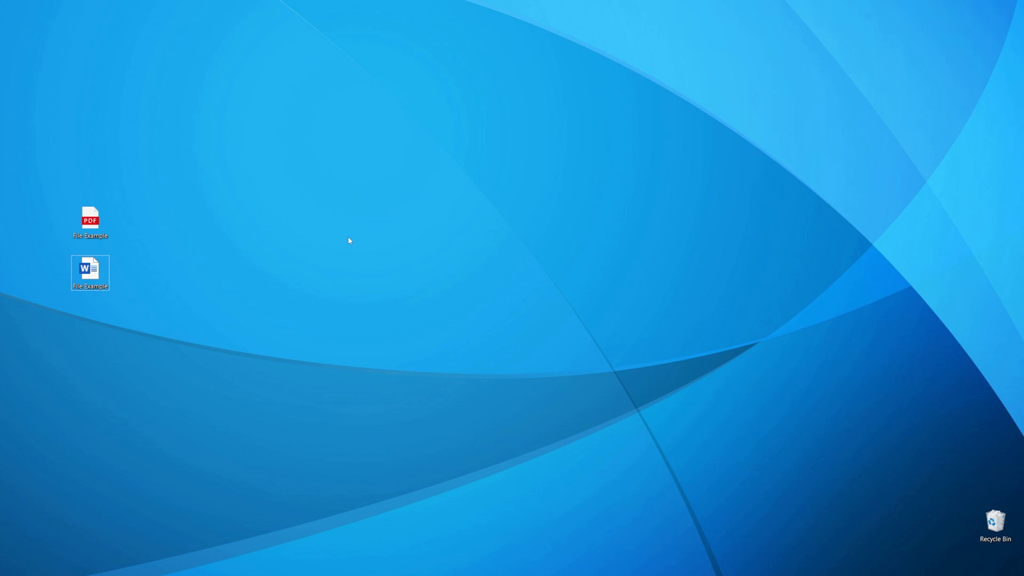
mouse_move(332, 256)
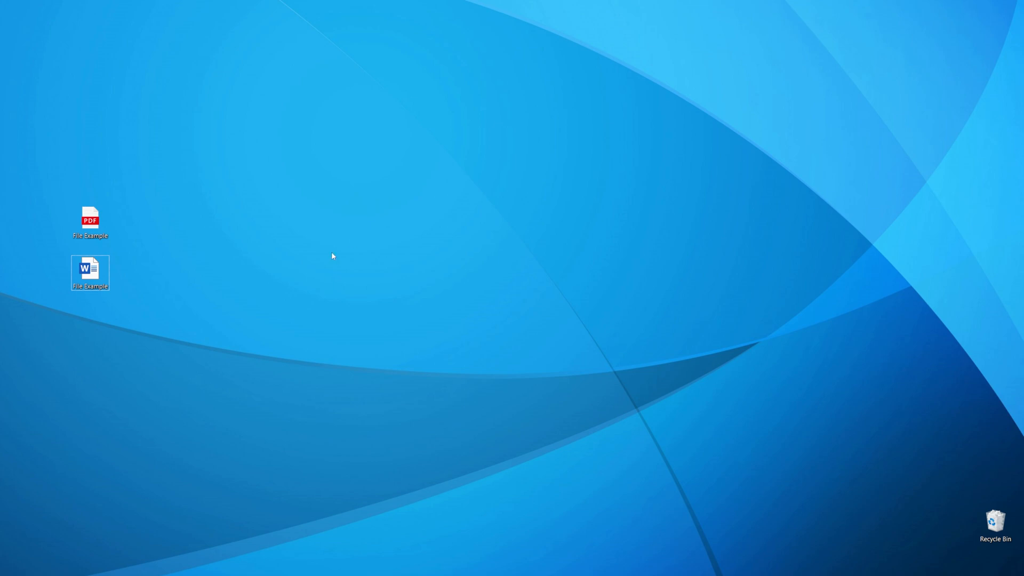
mouse_move(471, 254)
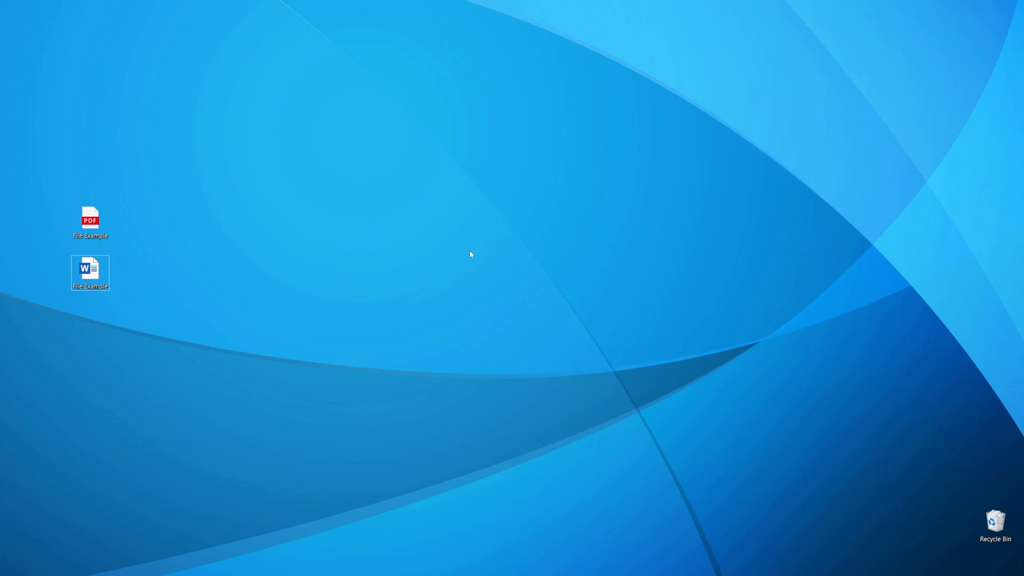
mouse_move(126, 445)
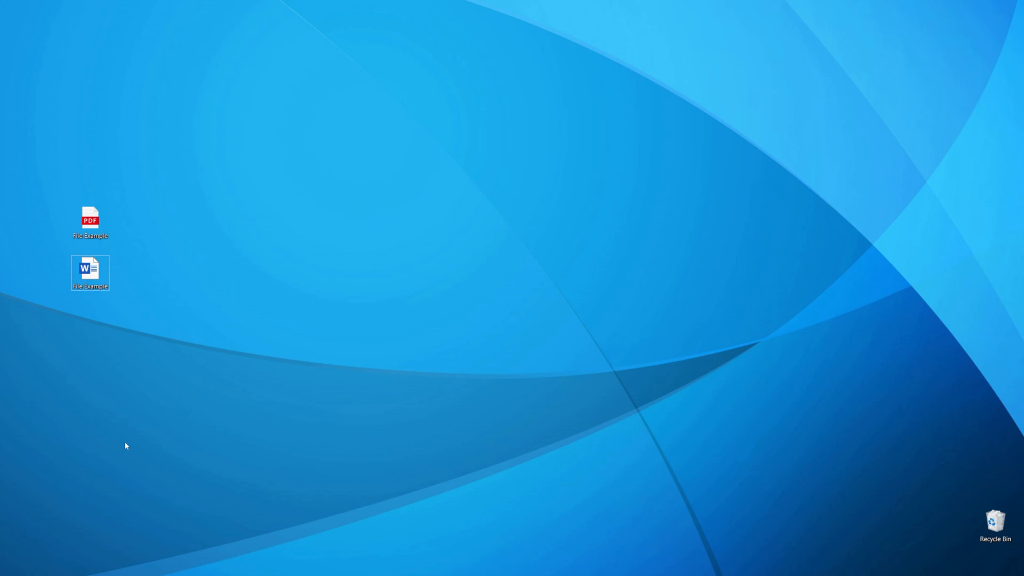
mouse_move(101, 537)
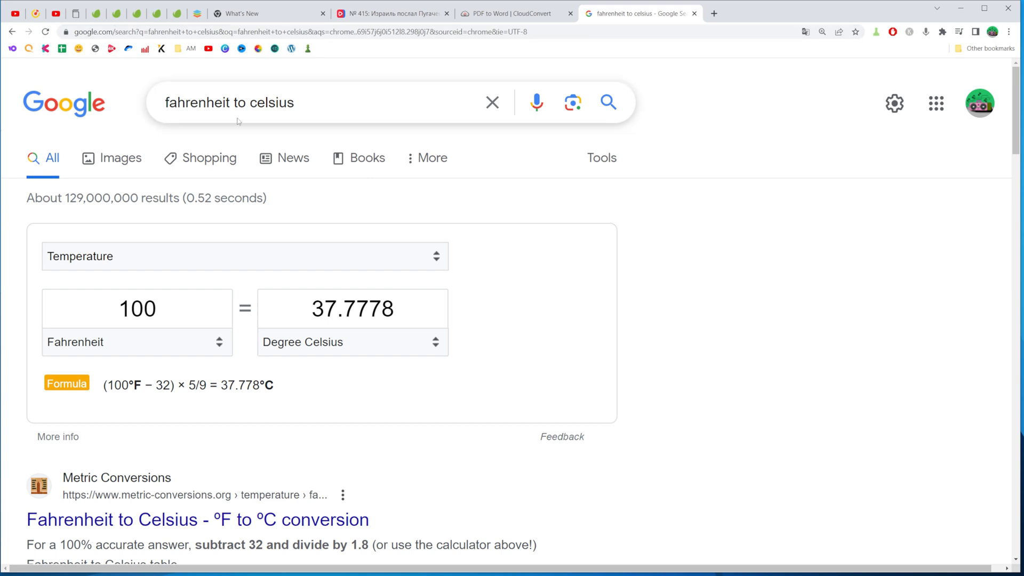
Bring Chrome forward showing the Google 'fahrenheit to celsius' converter at 100 °F = 37.7778 °C.
left_click(296, 102)
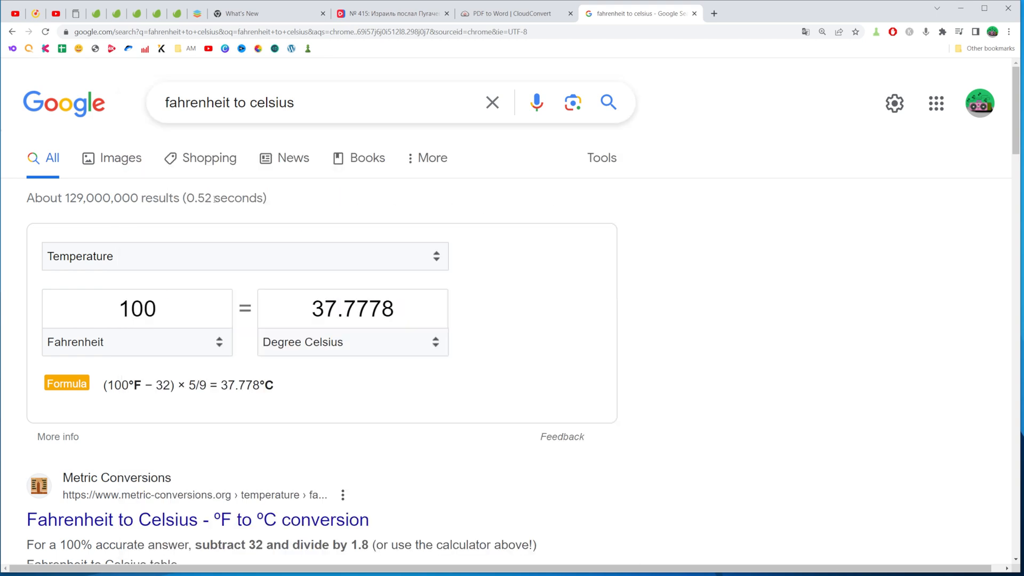
mouse_move(646, 203)
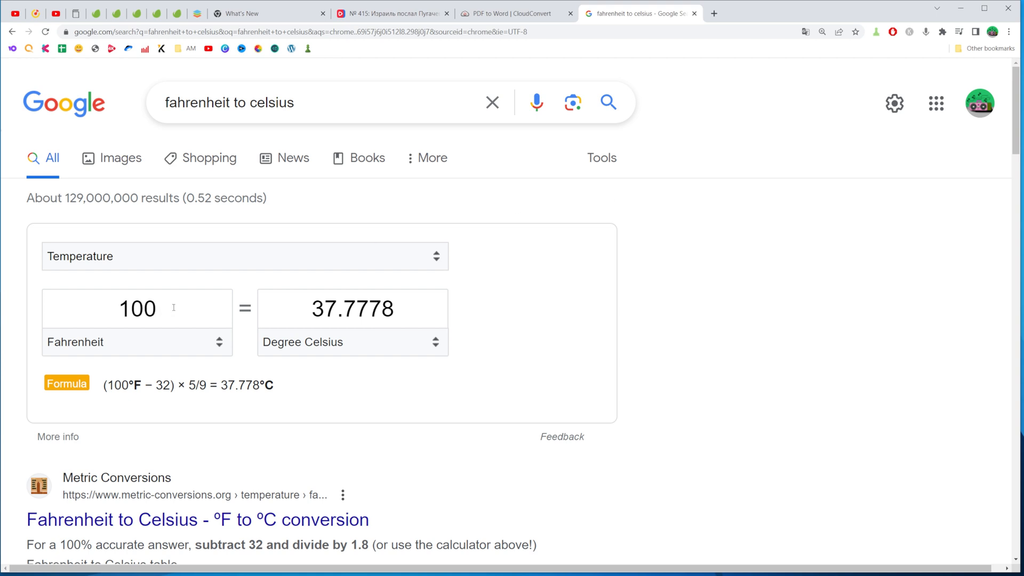
mouse_move(171, 314)
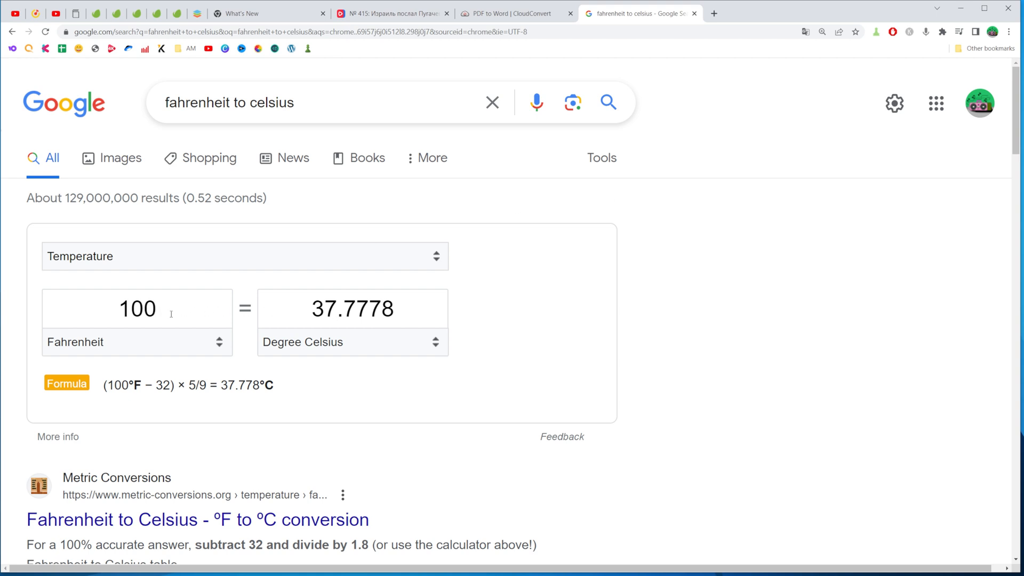
Replace 100 with 500 in the Fahrenheit field, giving 260 °C with the matching formula.
double_click(138, 308)
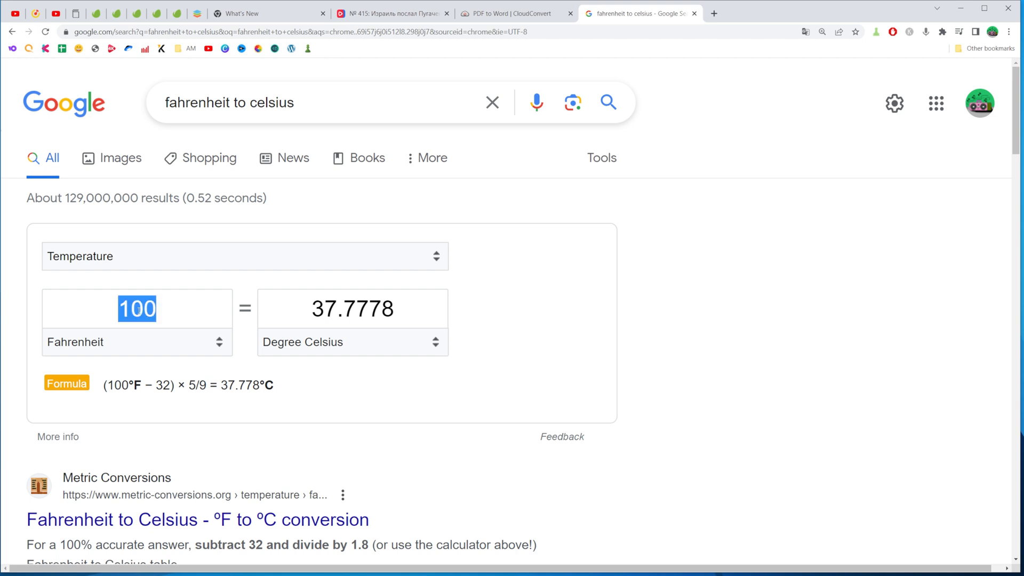
type("500")
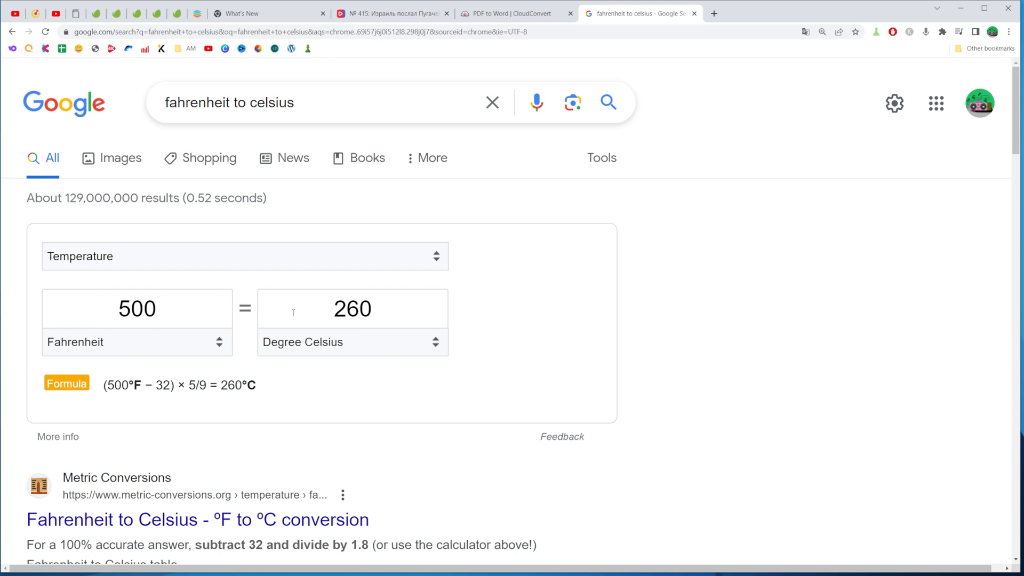
mouse_move(543, 294)
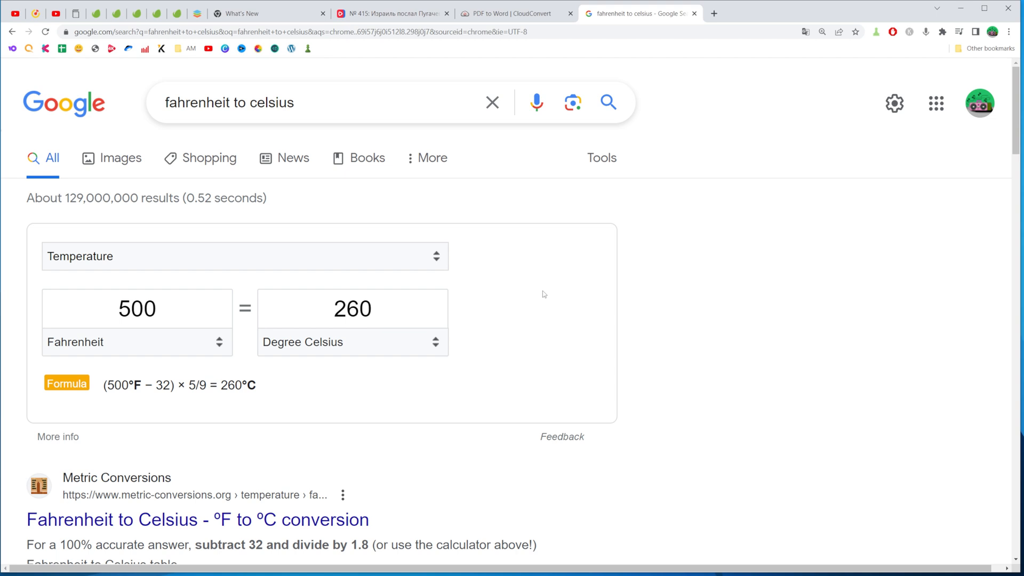
mouse_move(149, 313)
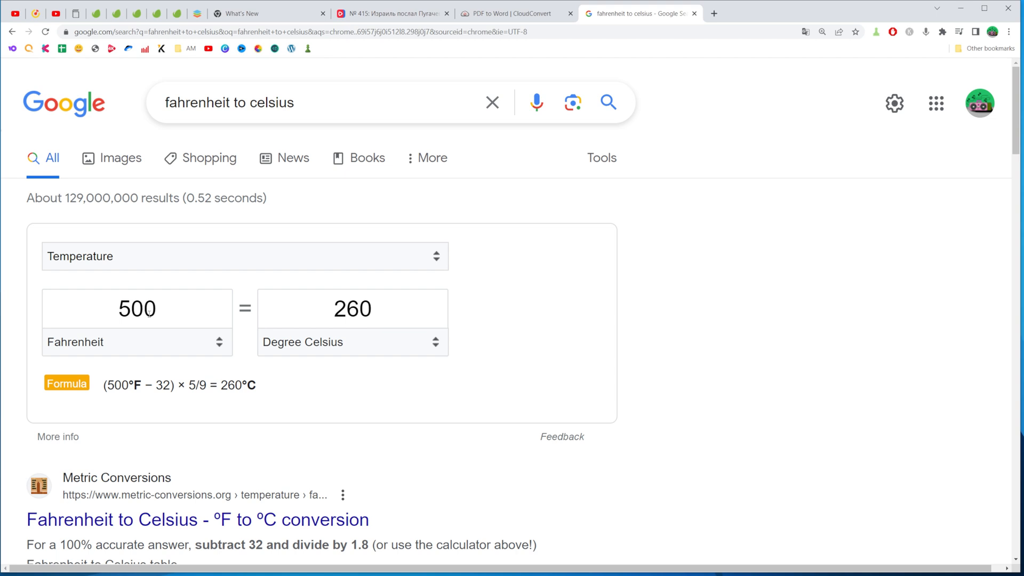
Replace 500 with 1250 in the Fahrenheit field, giving 676.6667 °C and the updated formula.
double_click(136, 308)
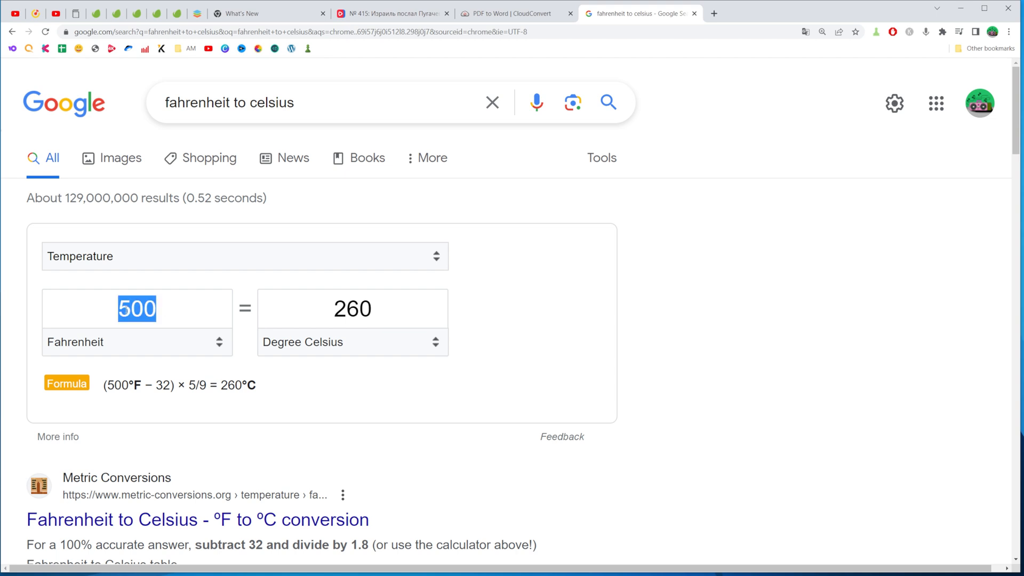
type("1250")
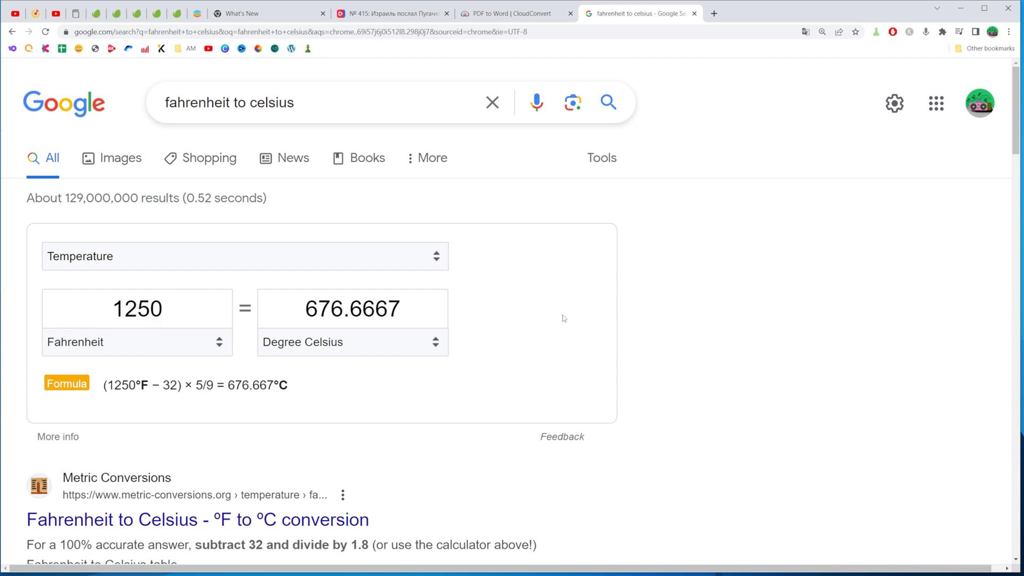
mouse_move(168, 410)
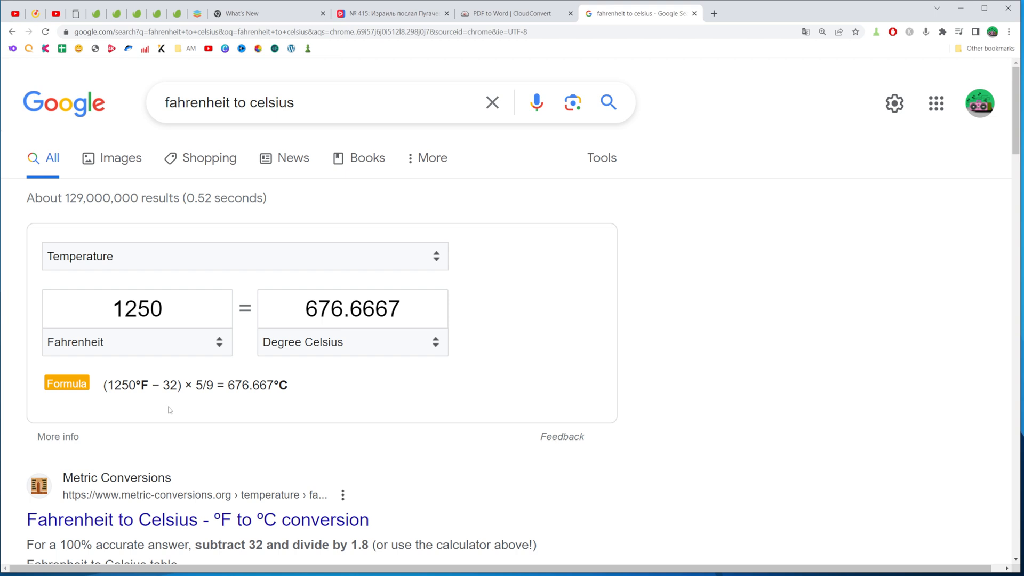
left_click_drag(103, 385, 267, 385)
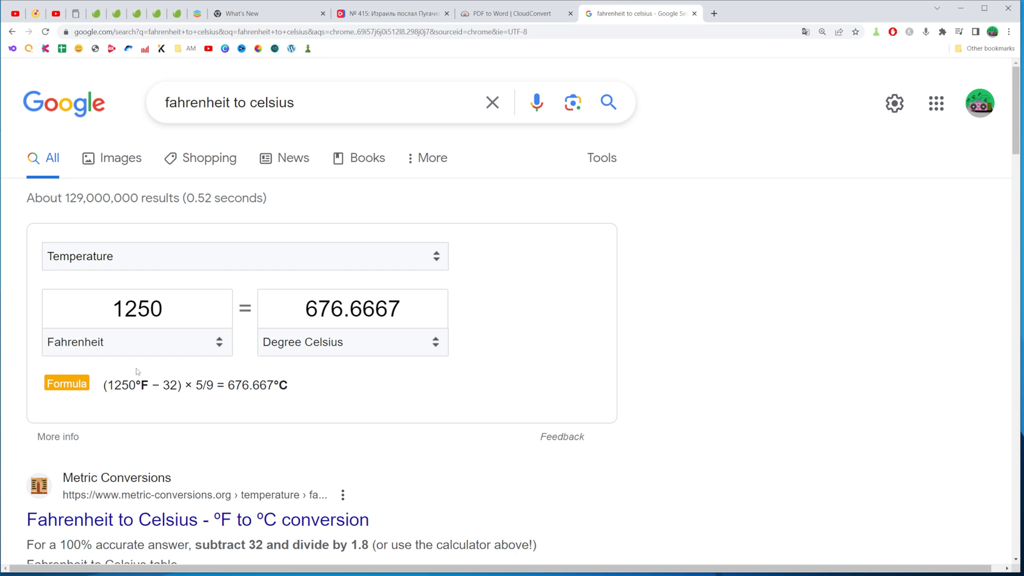
double_click(167, 385)
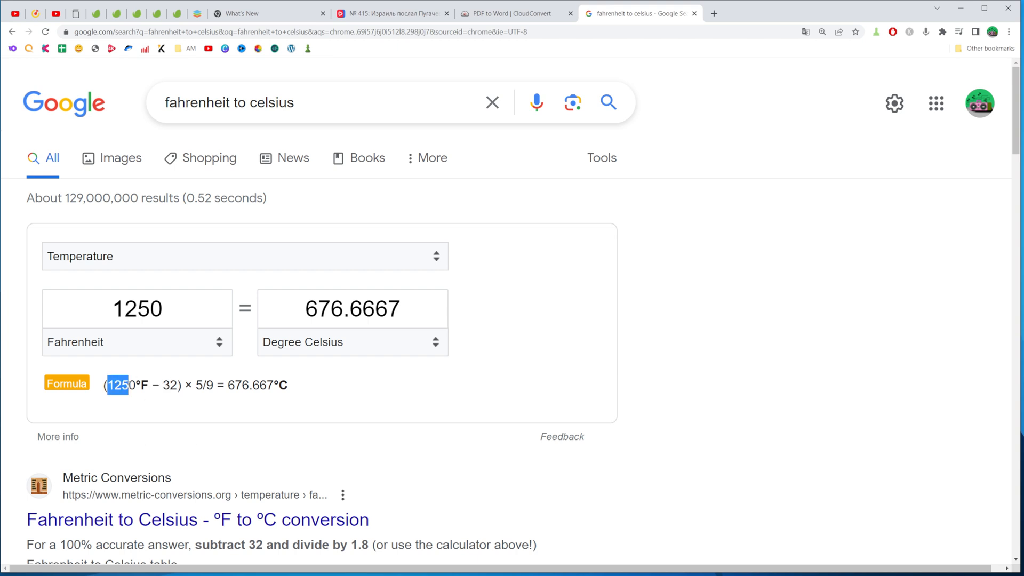
double_click(117, 385)
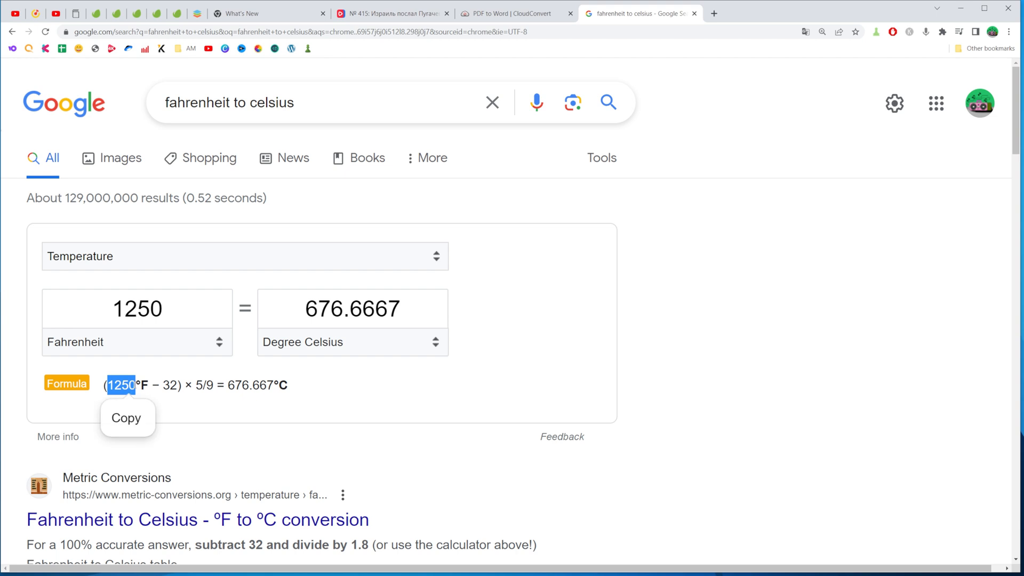